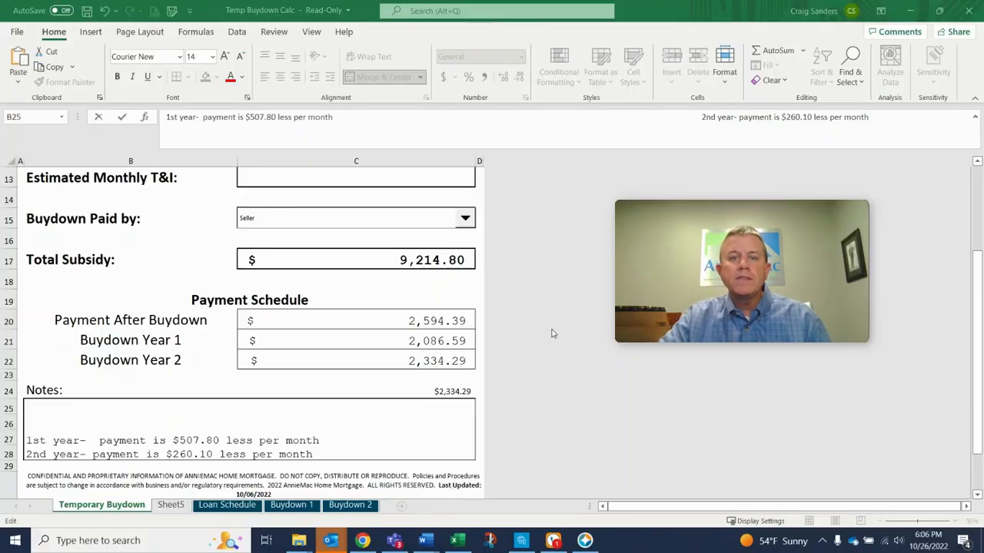
scroll(up, 3)
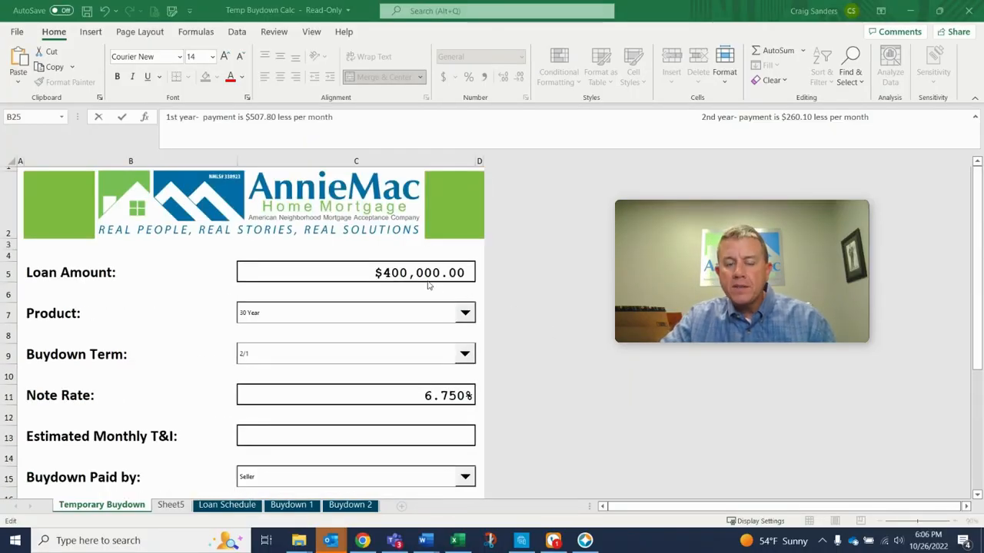
scroll(down, 3)
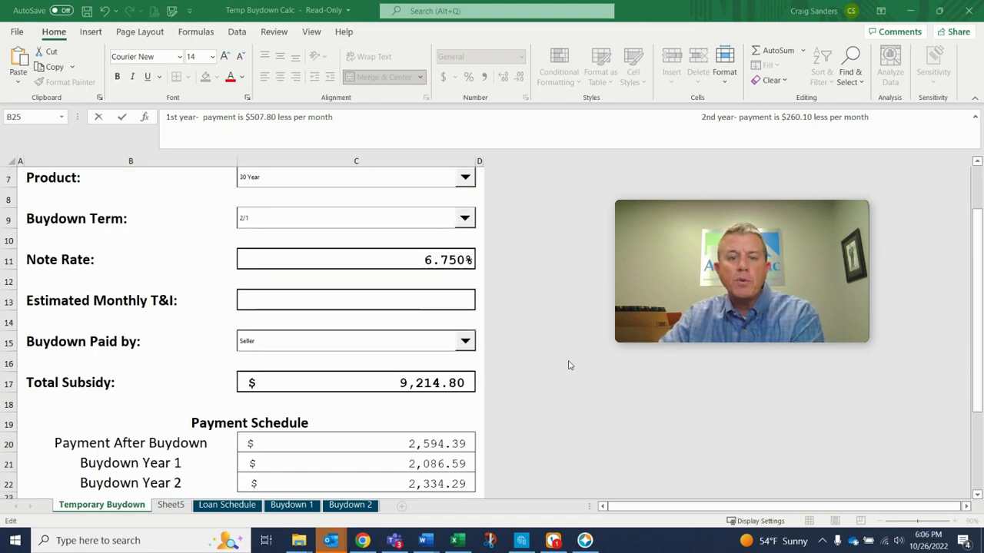
scroll(down, 3)
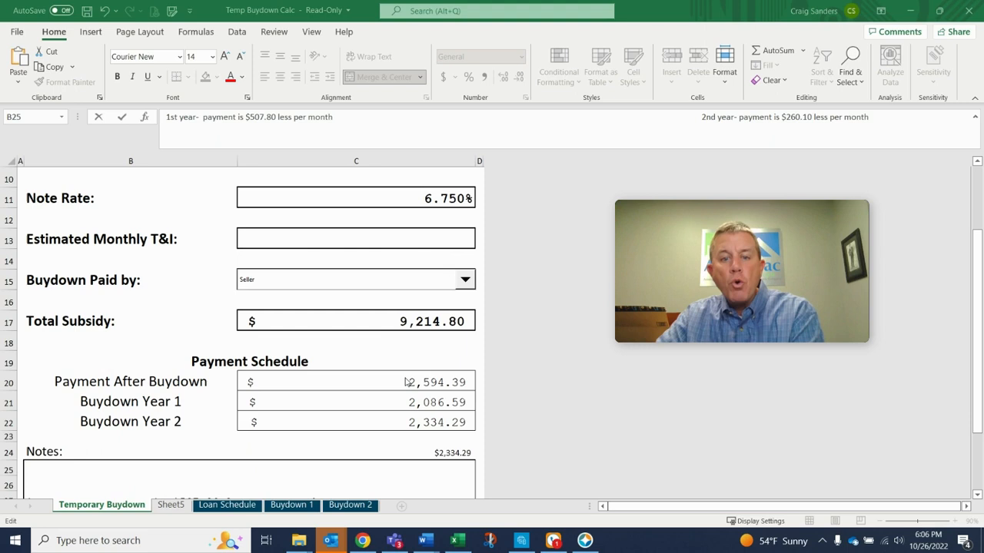
mouse_move(453, 390)
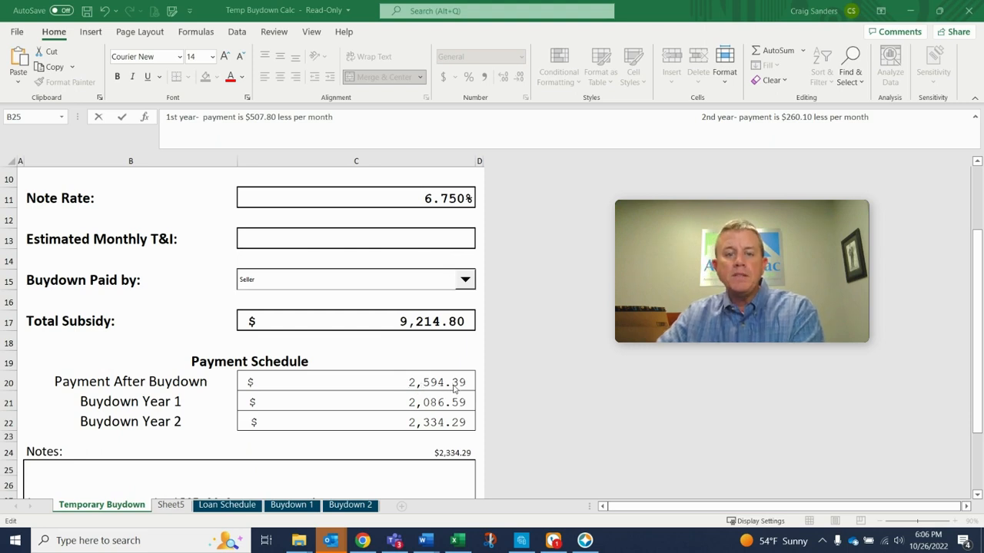
mouse_move(485, 383)
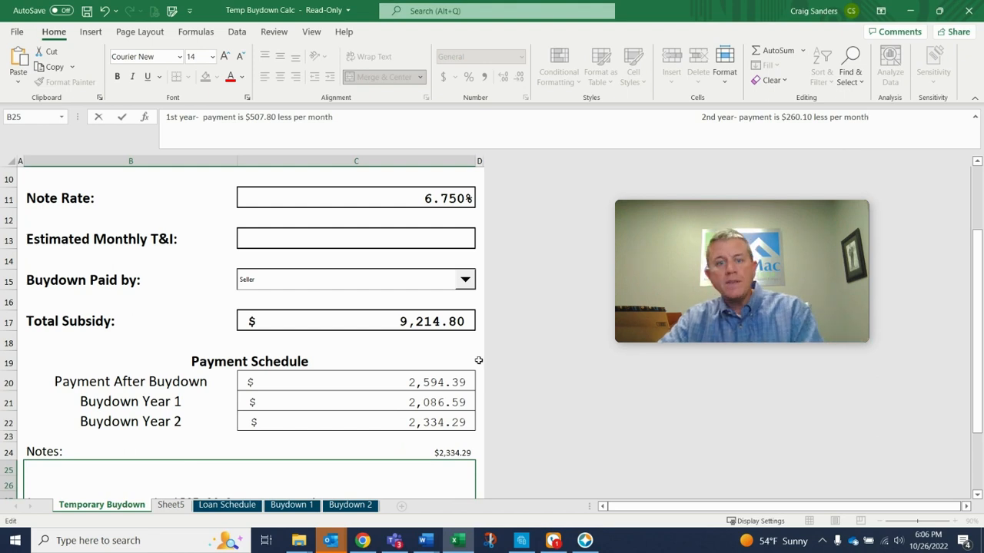
scroll(down, 3)
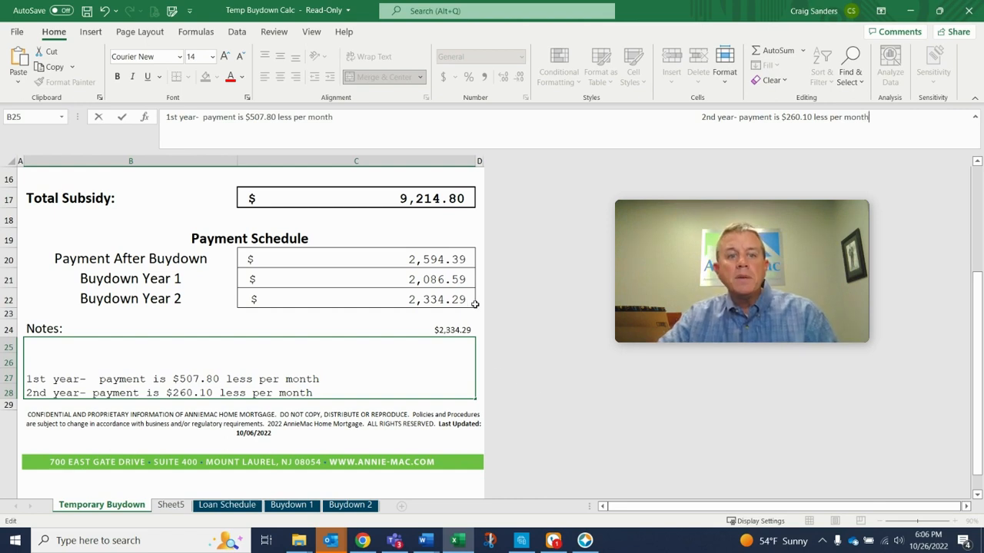
mouse_move(420, 280)
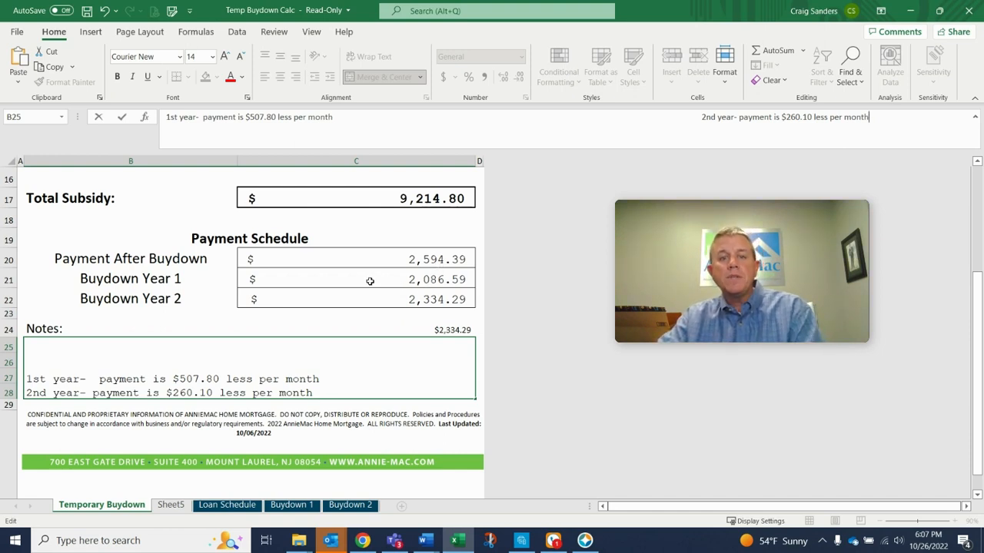
mouse_move(392, 275)
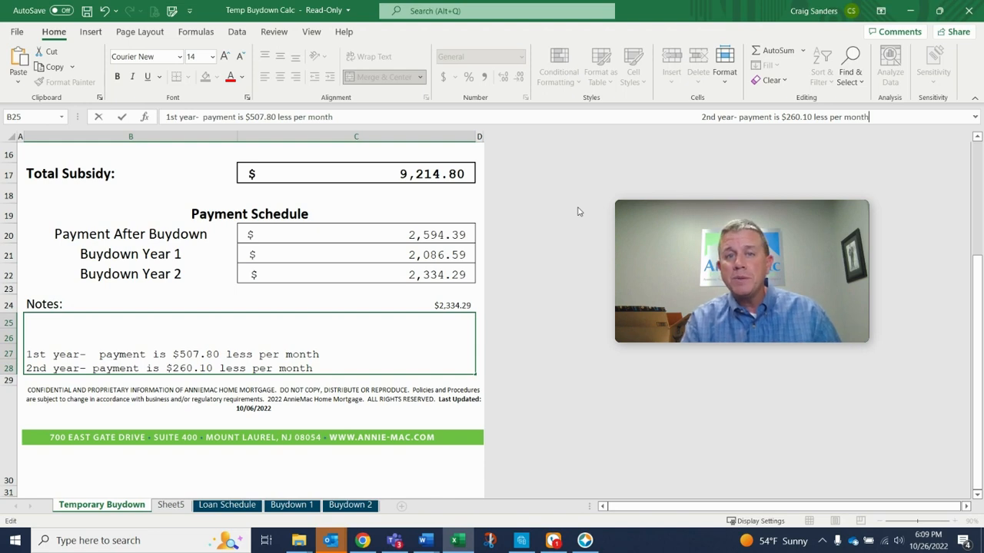
mouse_move(562, 216)
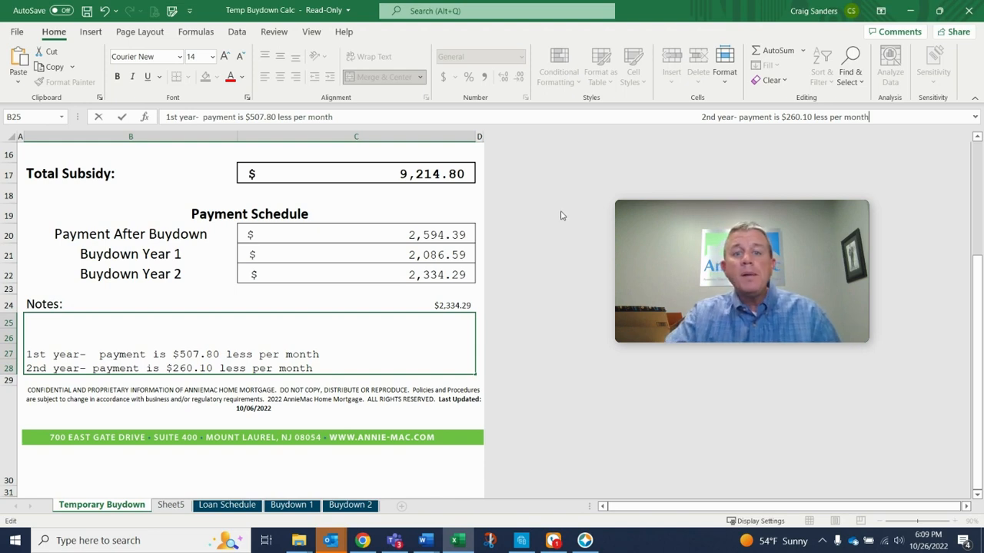